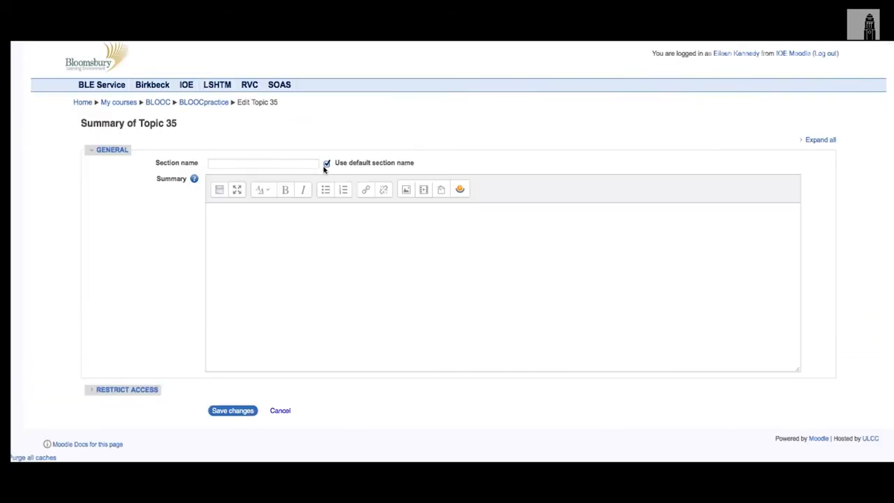
# - Turn off the default section name and name Topic 35 'World Book Day'
pyautogui.click(327, 163)
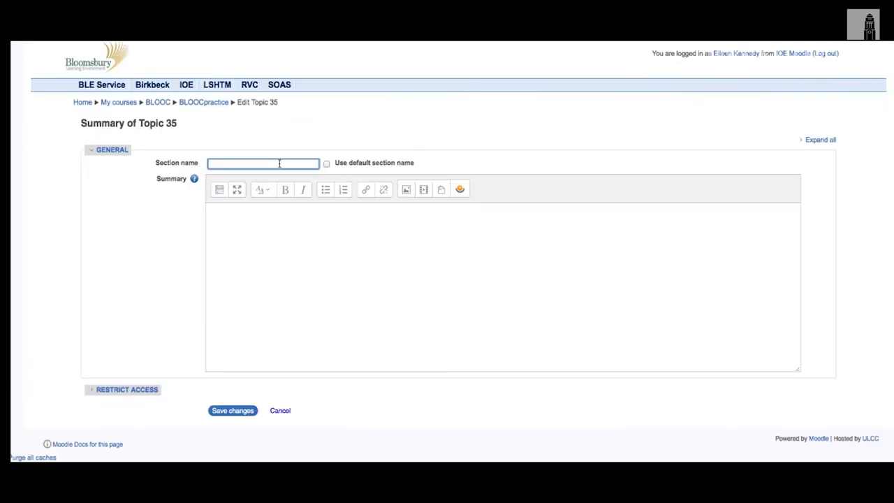
pyautogui.write('World Book Day')
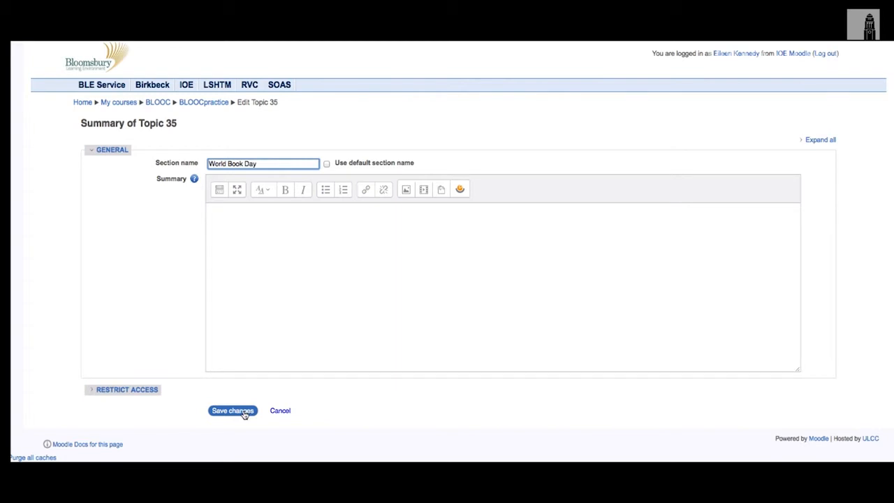
# - Save the 'World Book Day' section name and pick Label from the activity chooser
pyautogui.click(232, 410)
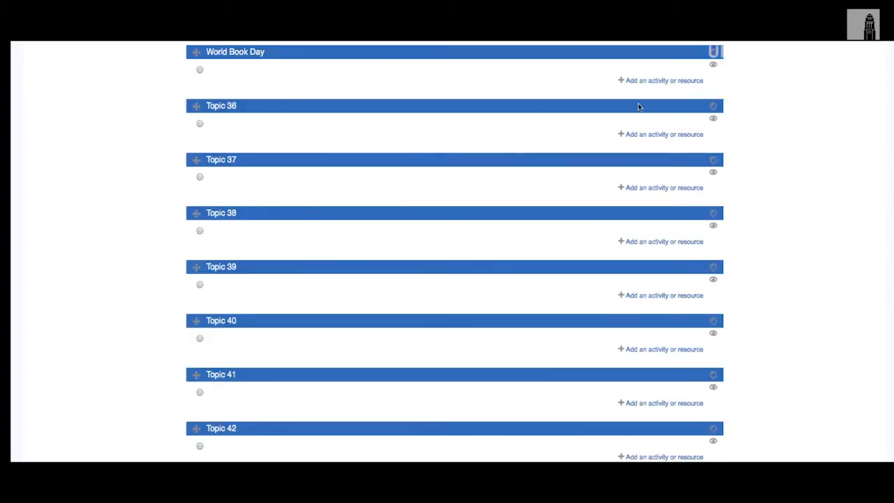
pyautogui.moveTo(653, 81)
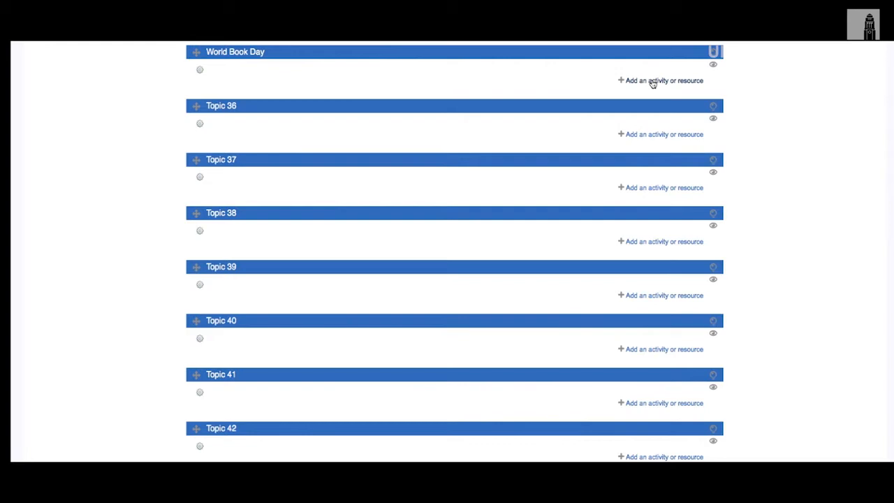
pyautogui.click(660, 81)
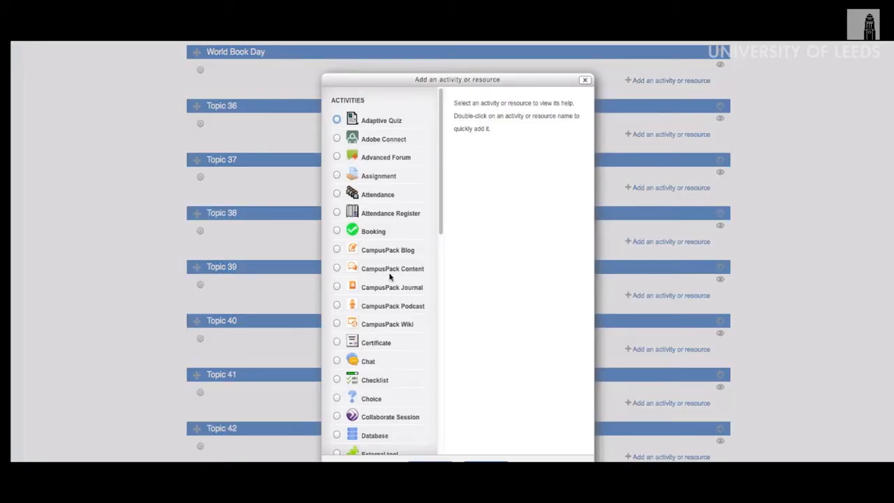
pyautogui.scroll(-3)
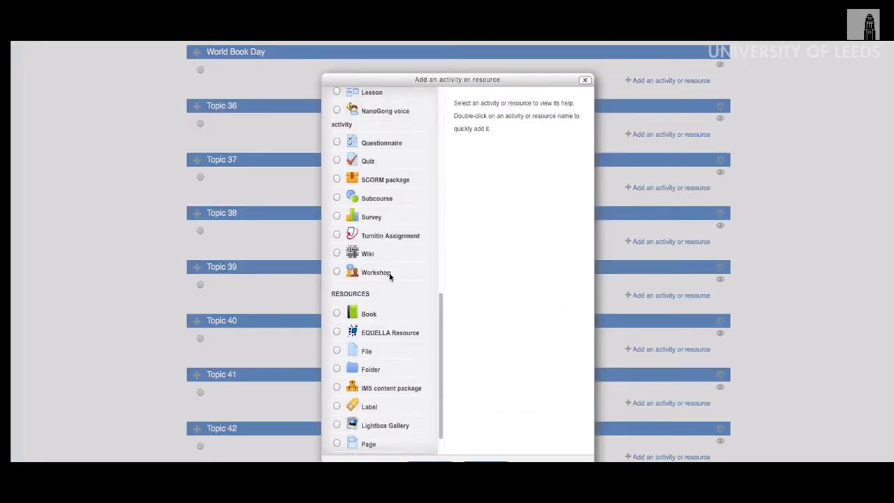
pyautogui.scroll(-3)
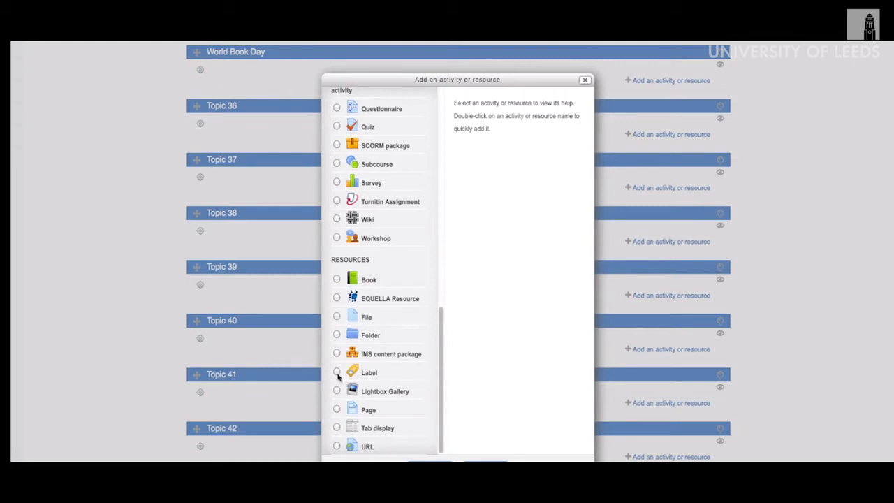
pyautogui.click(336, 372)
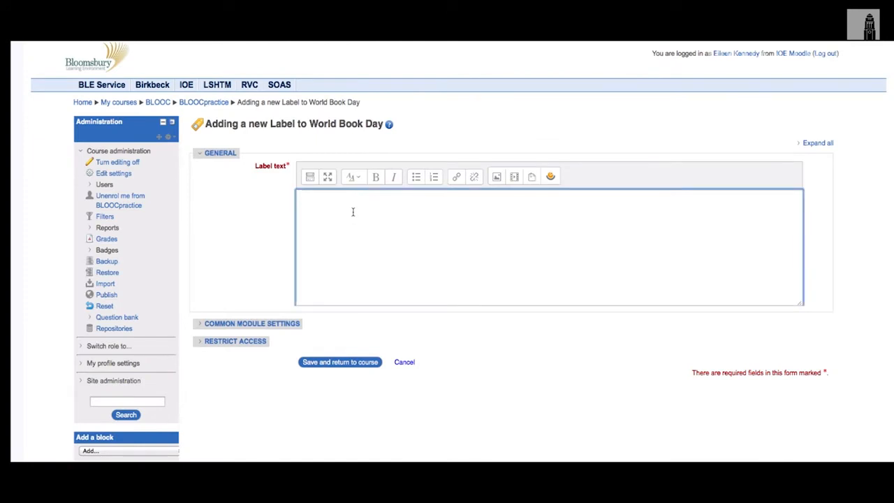
# - Write the 'This week we are celebrating World Book Day!' instructions in HTML view, then get YouTube's Share options
pyautogui.write('This week we are celebrating World Book Day!')
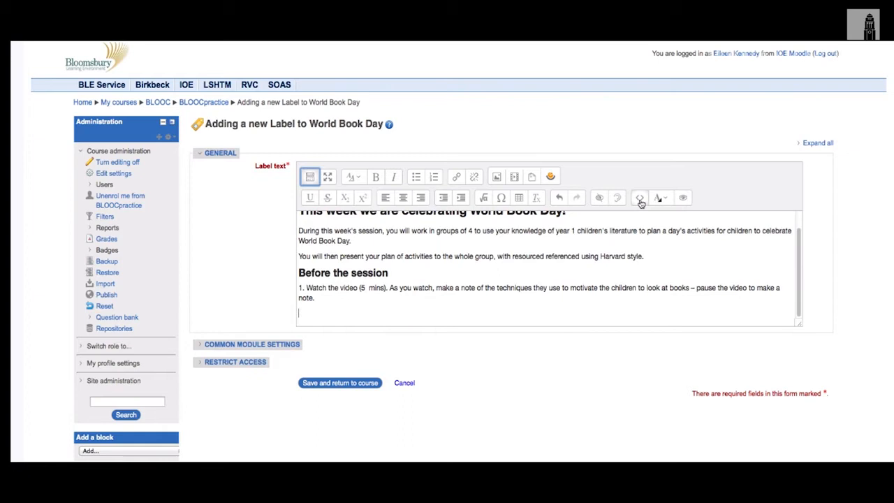
pyautogui.click(640, 197)
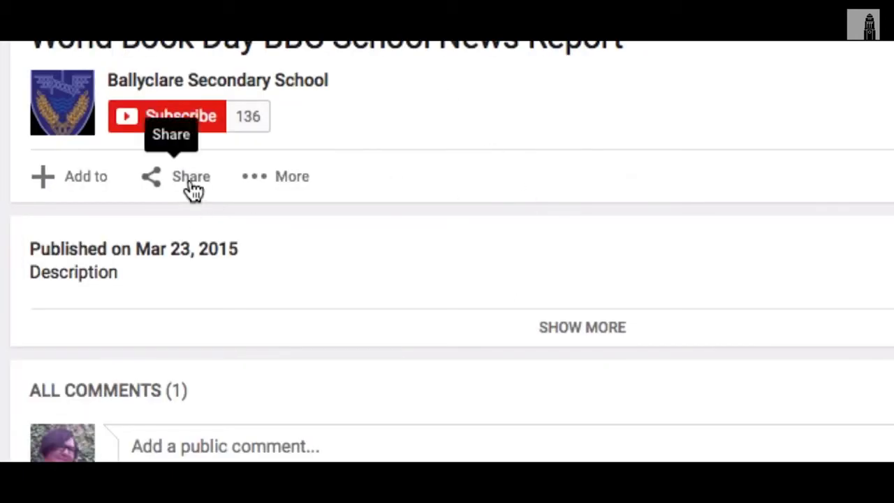
pyautogui.click(191, 176)
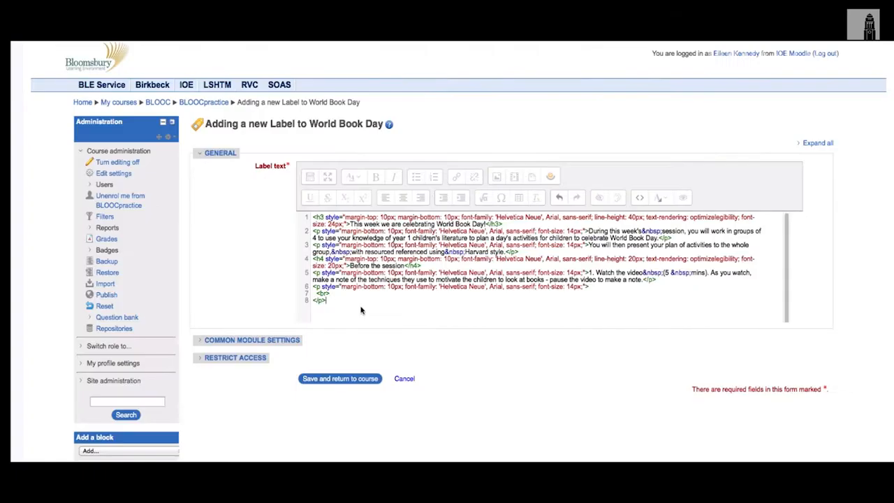
# - Paste the YouTube iframe embed code for video pVfYbmVebkc into the label and save
pyautogui.write('<iframe width="560" height="315" src="https://www.youtube.com/embed/pVfYbmVebkc" frameborder="0" allowfullscreen></iframe>')
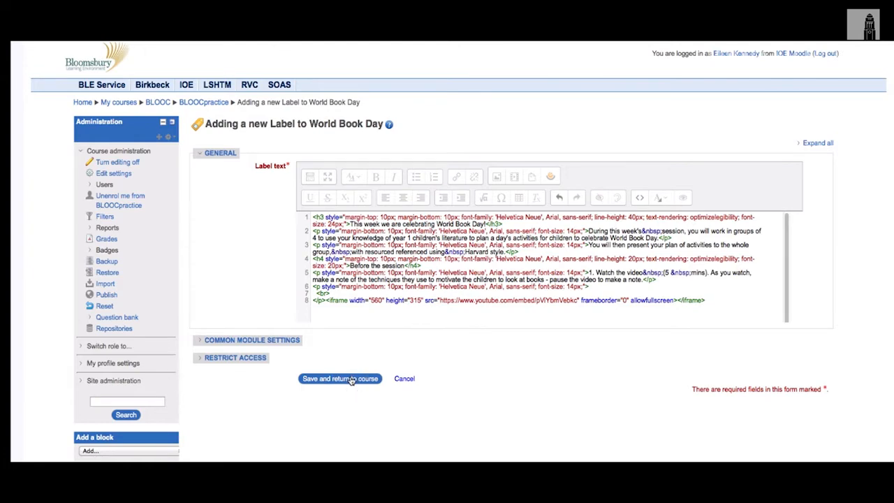
pyautogui.click(341, 378)
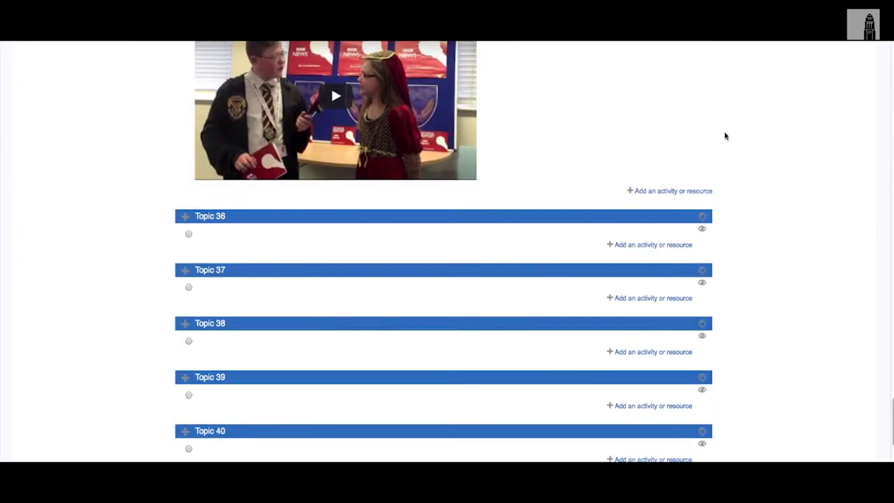
# - Edit the label's settings to add steps 2–3 with the Harvard Generator tip, then save
pyautogui.scroll(3)
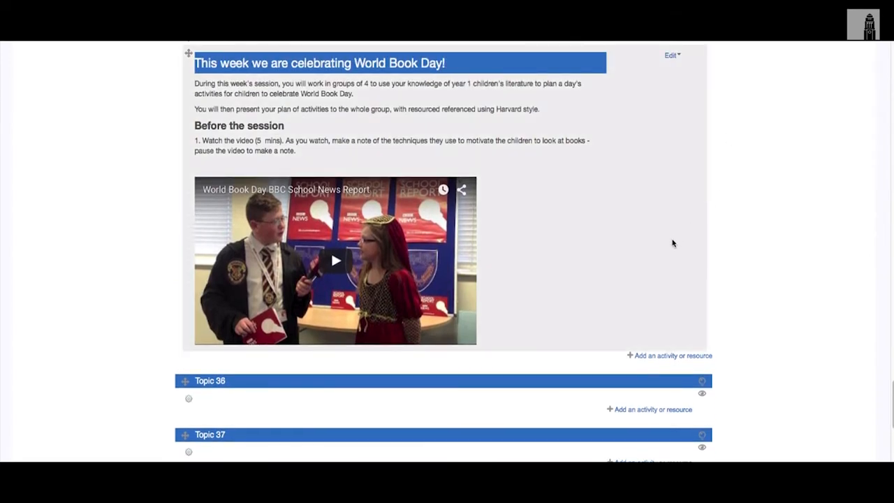
pyautogui.click(671, 55)
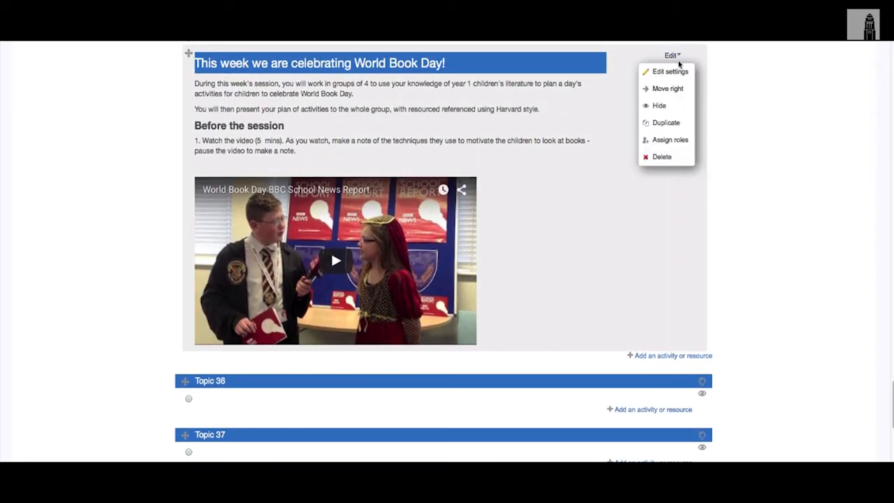
pyautogui.click(670, 71)
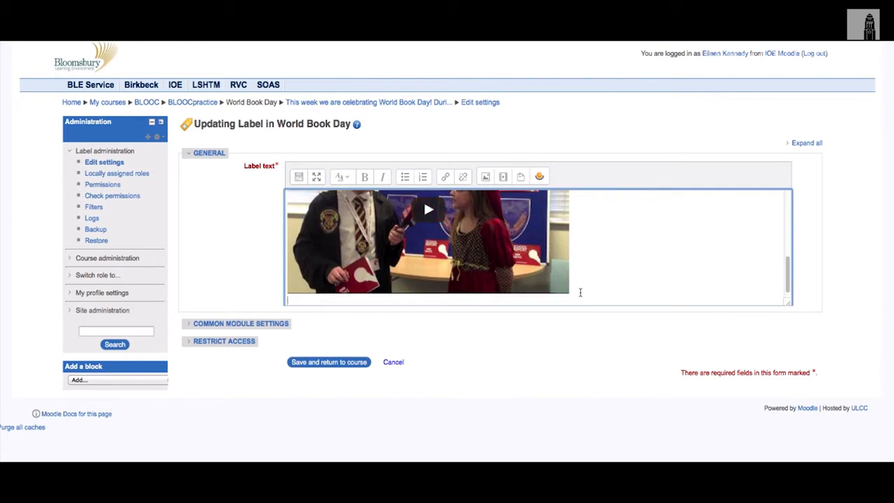
pyautogui.moveTo(579, 293)
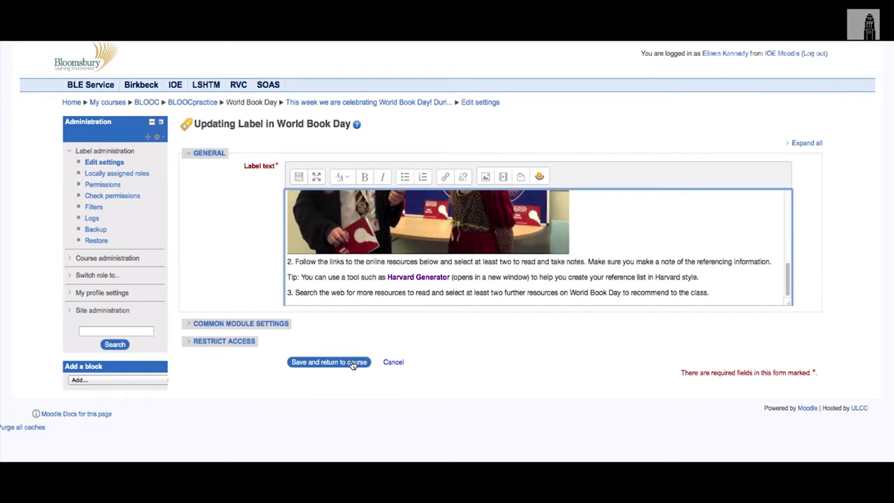
pyautogui.click(329, 362)
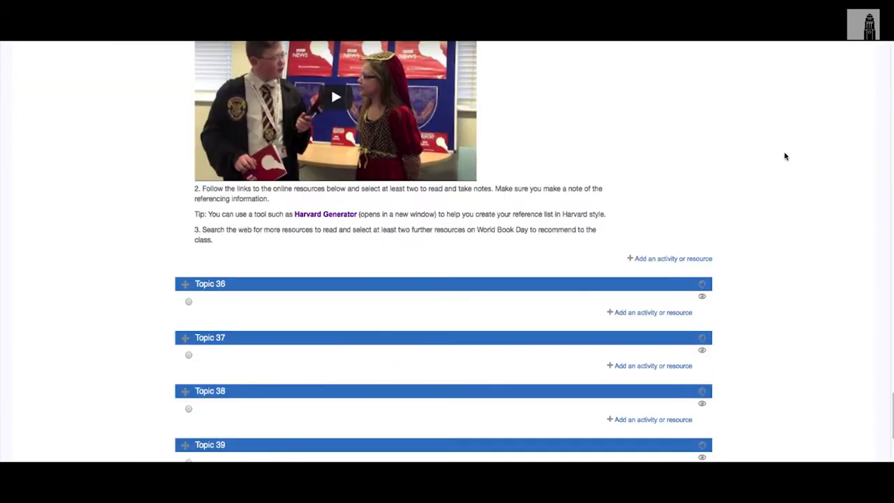
# - Add a URL resource to the World Book Day topic from the activity chooser
pyautogui.scroll(3)
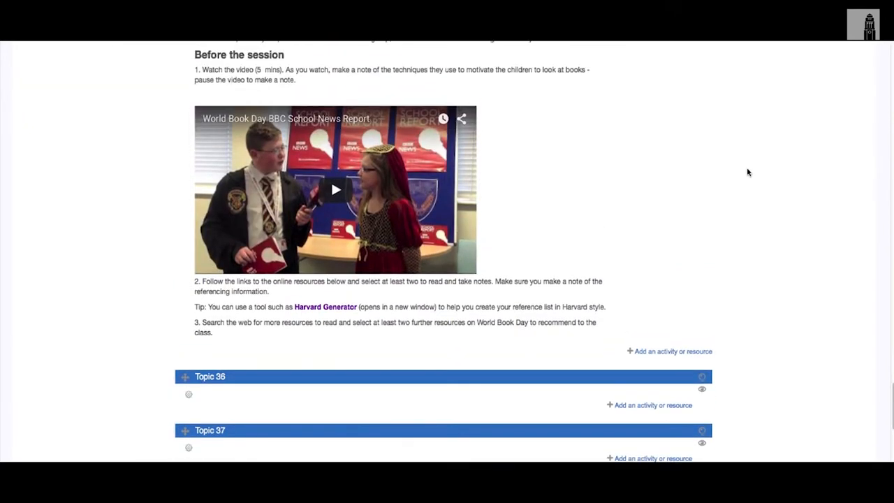
pyautogui.scroll(-3)
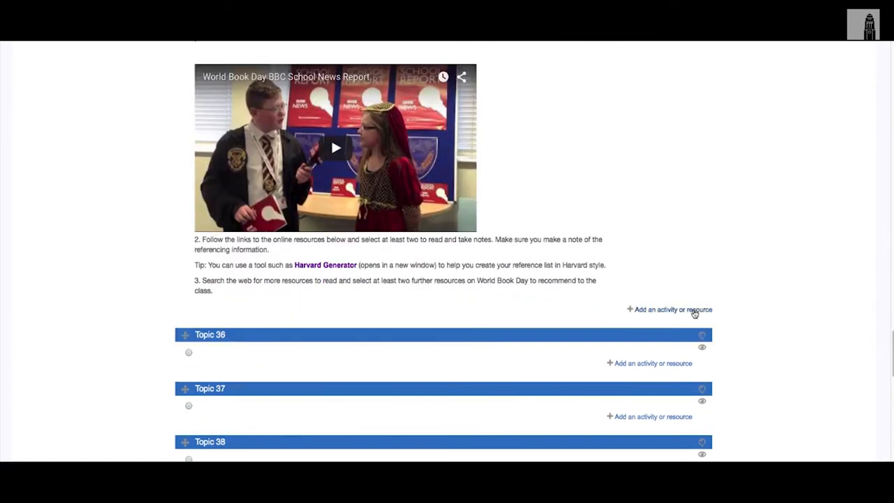
pyautogui.click(668, 310)
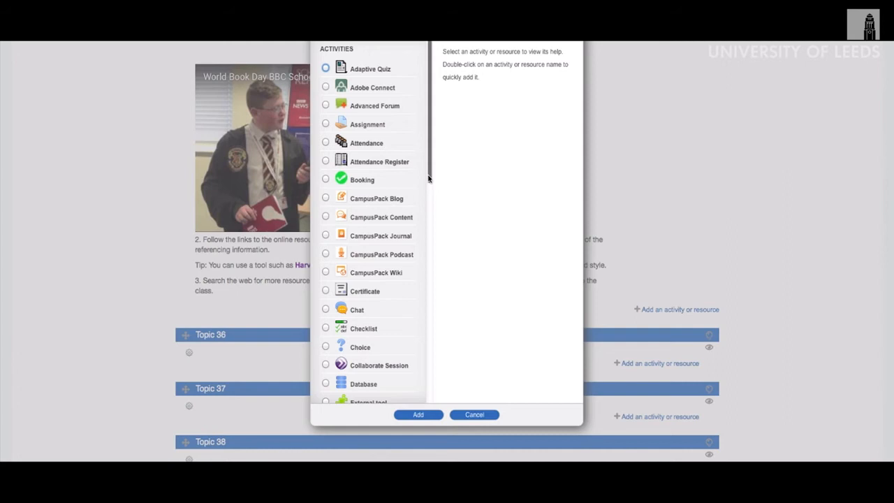
pyautogui.scroll(-3)
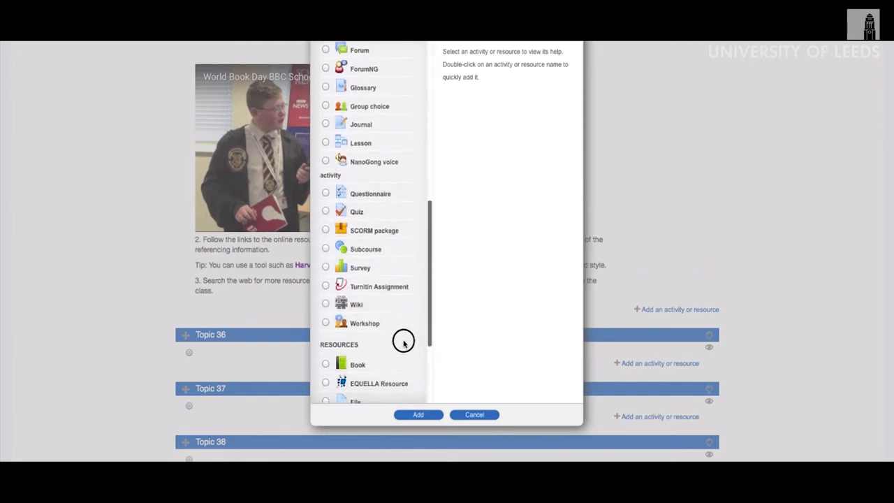
pyautogui.scroll(-3)
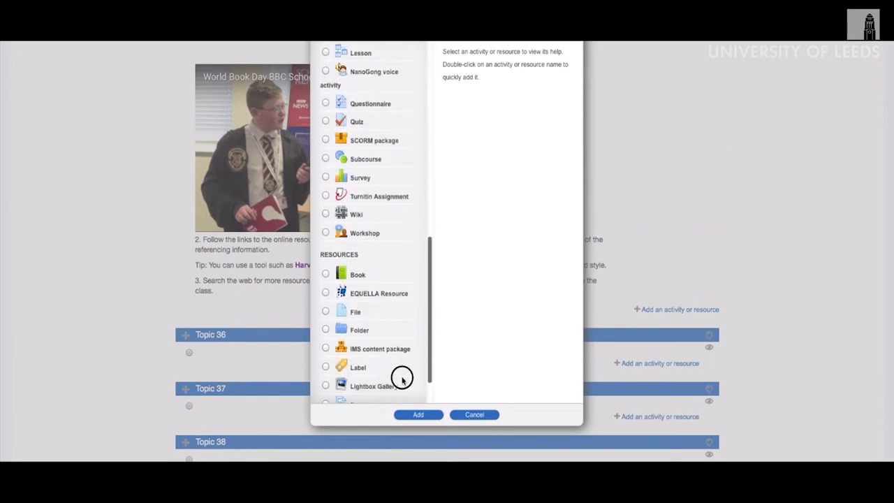
pyautogui.scroll(-3)
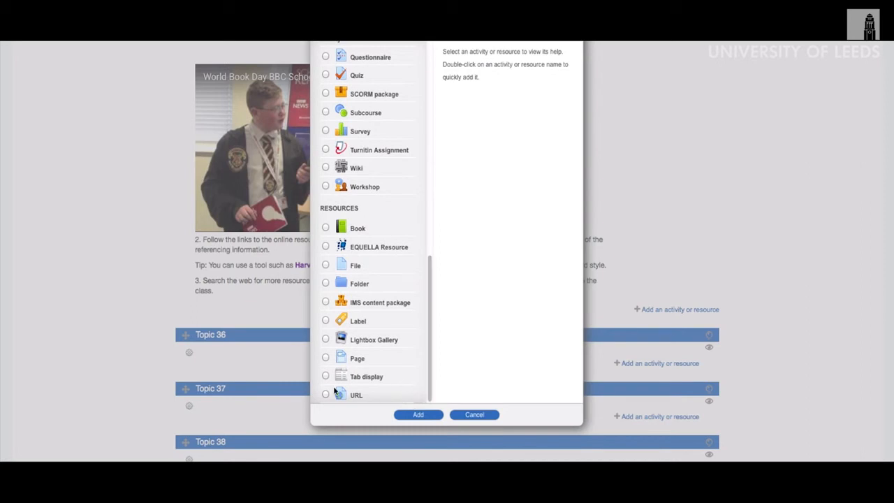
pyautogui.click(326, 394)
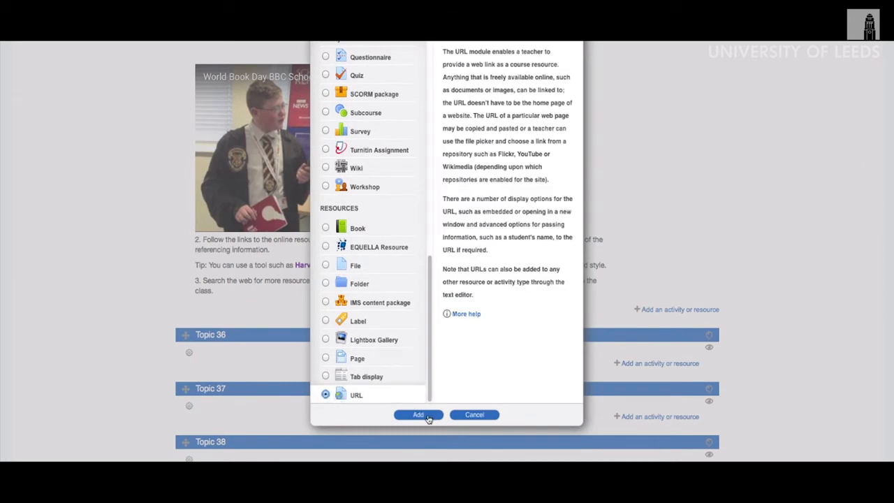
pyautogui.click(418, 414)
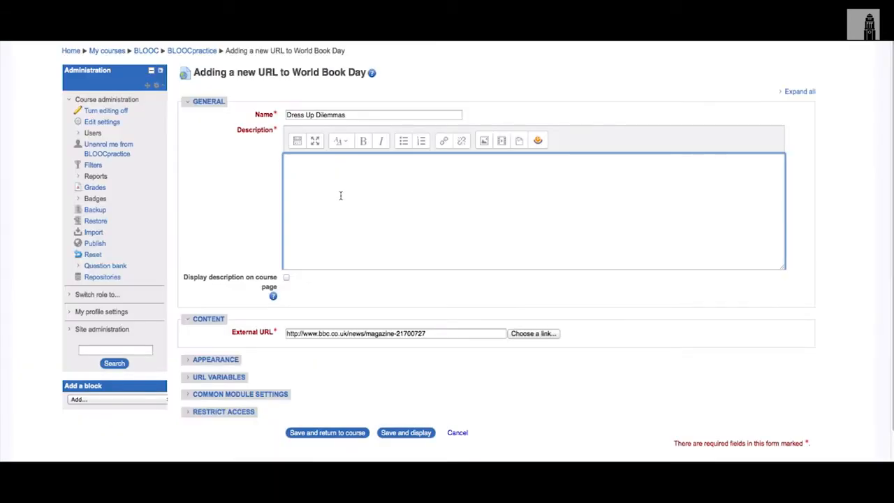
# - Describe the Dress Up Dilemmas link as 'BBC report', set it to open in a new window, and save
pyautogui.write('BBC report')
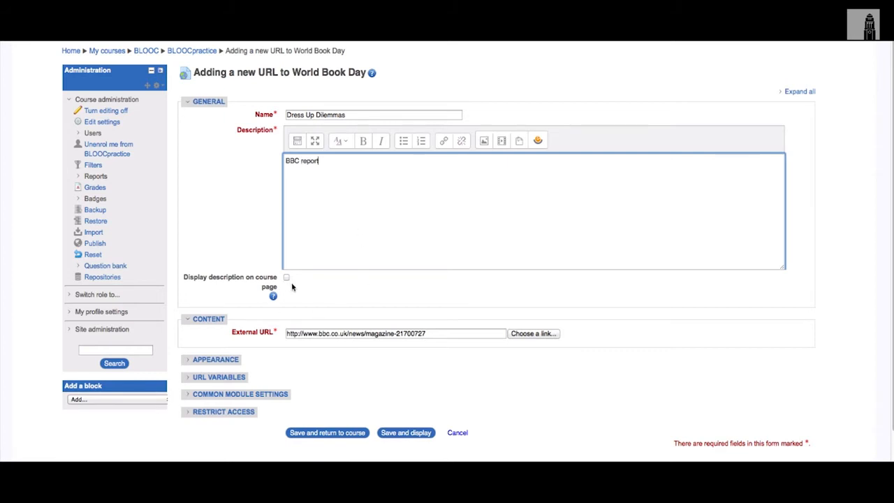
pyautogui.moveTo(215, 359)
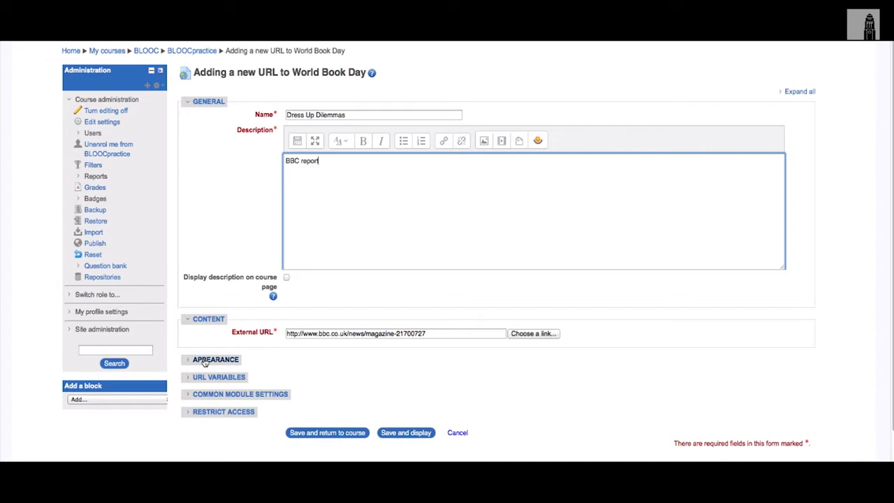
pyautogui.click(215, 359)
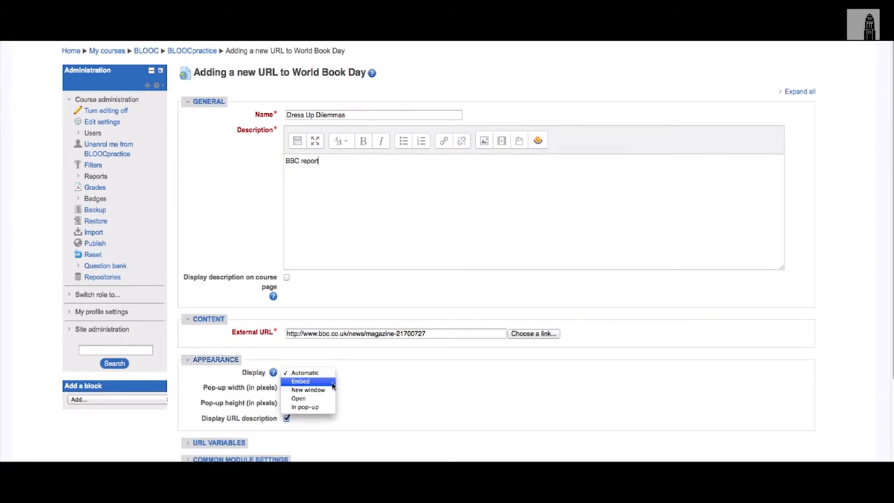
pyautogui.moveTo(308, 389)
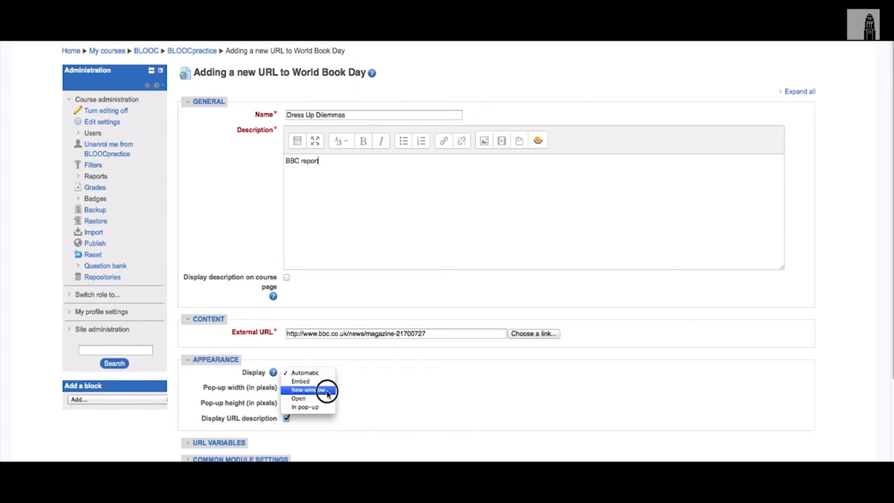
pyautogui.click(306, 390)
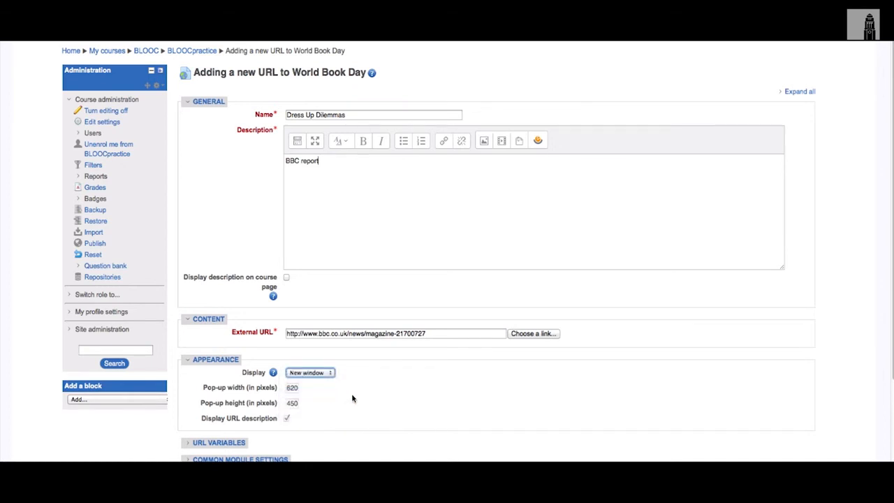
pyautogui.scroll(-3)
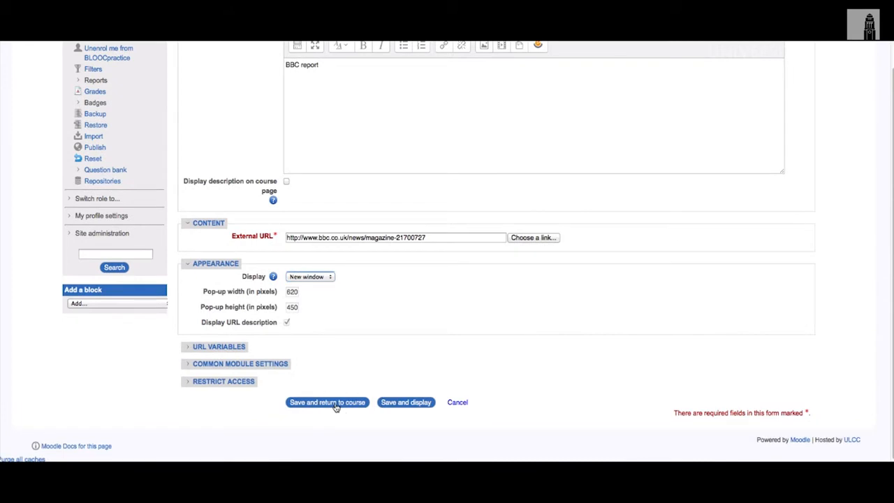
pyautogui.click(327, 402)
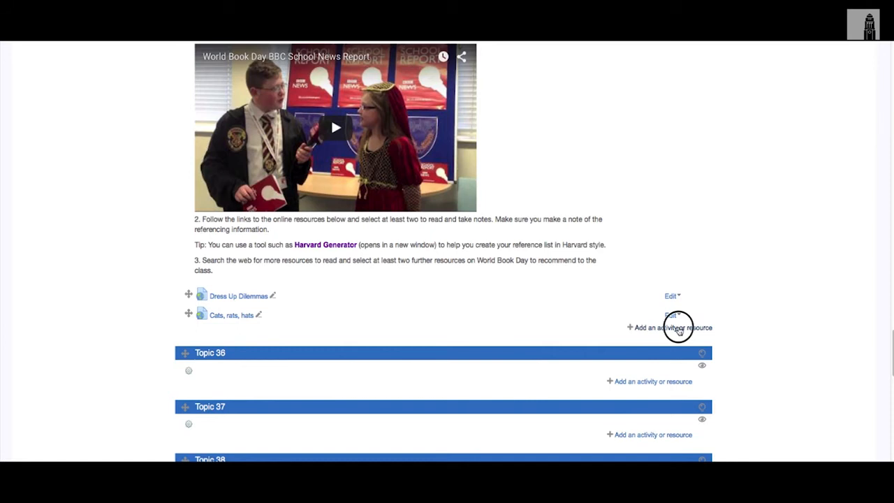
pyautogui.click(669, 327)
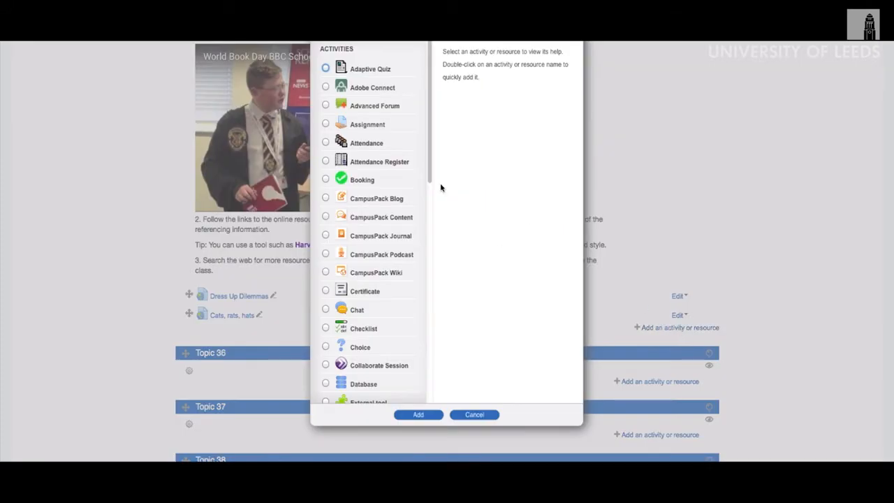
pyautogui.scroll(-3)
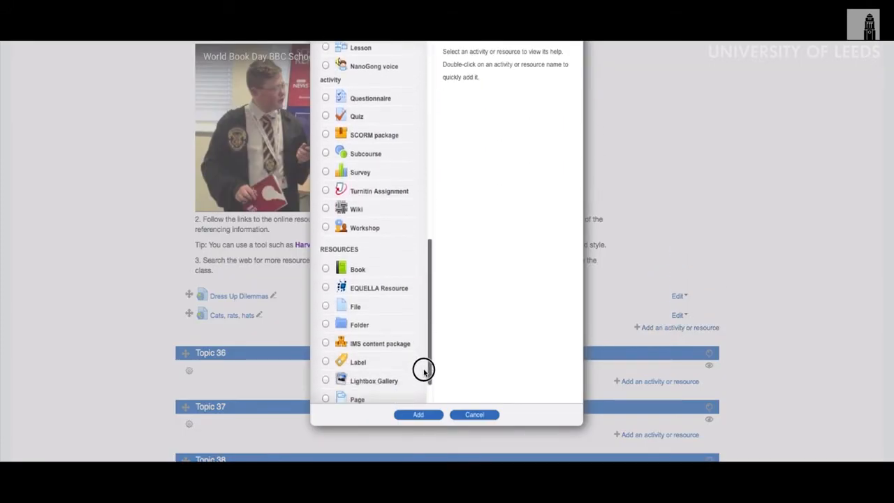
# - Add a new label with step 4: paste a found resource link on the Padlet wall
pyautogui.scroll(-3)
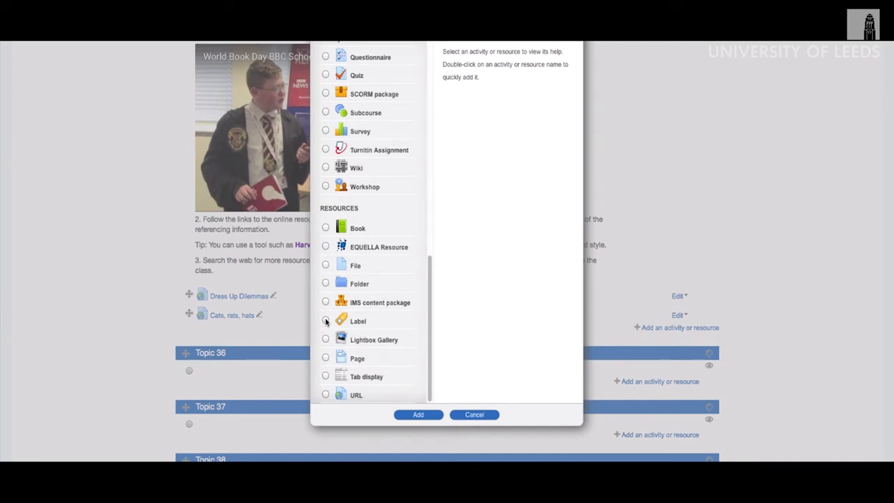
pyautogui.click(325, 320)
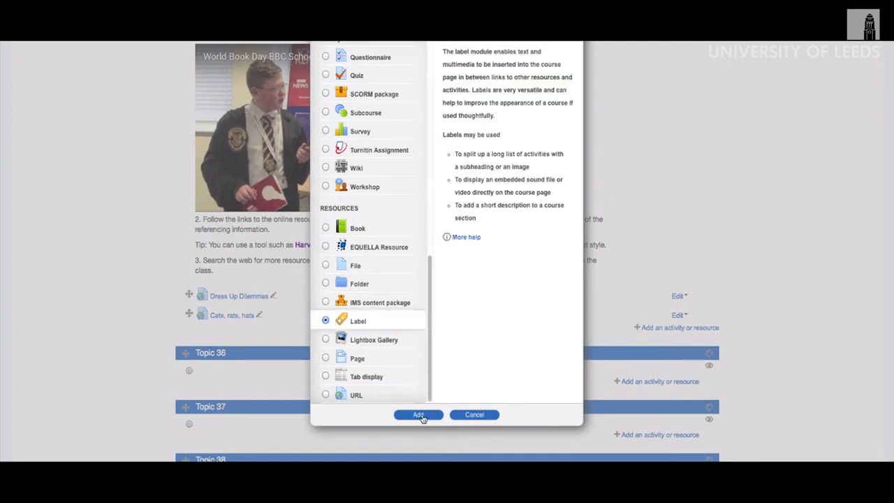
pyautogui.click(418, 414)
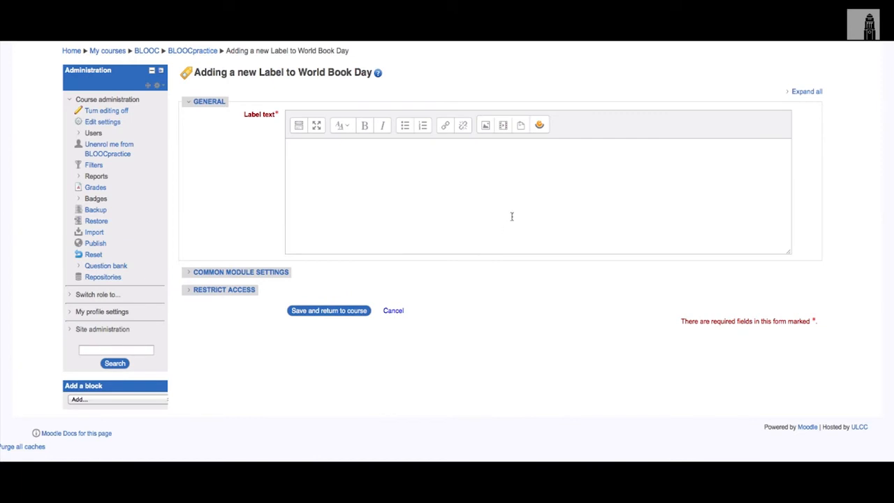
pyautogui.write('4. Paste a link to the resource you have found on the Padlet wall below (or click this link to open in a new window)')
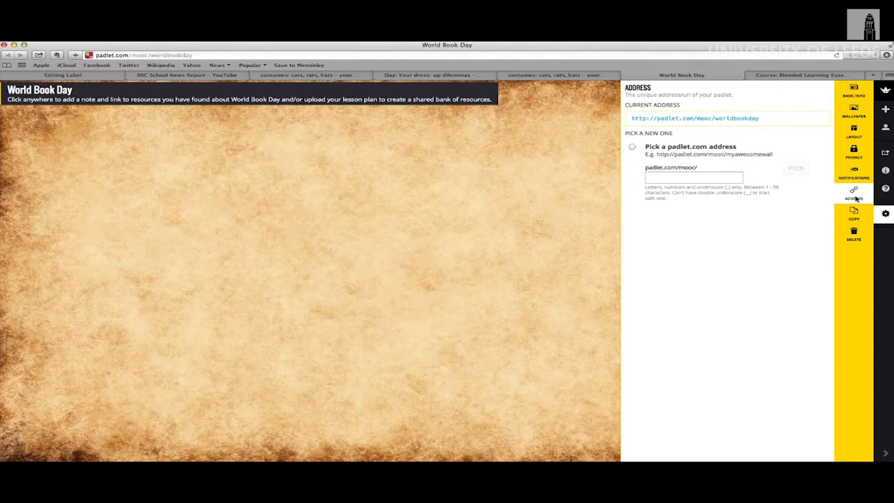
# - Link the label's 'click this link' phrase to the Padlet wall in a new window
pyautogui.click(62, 74)
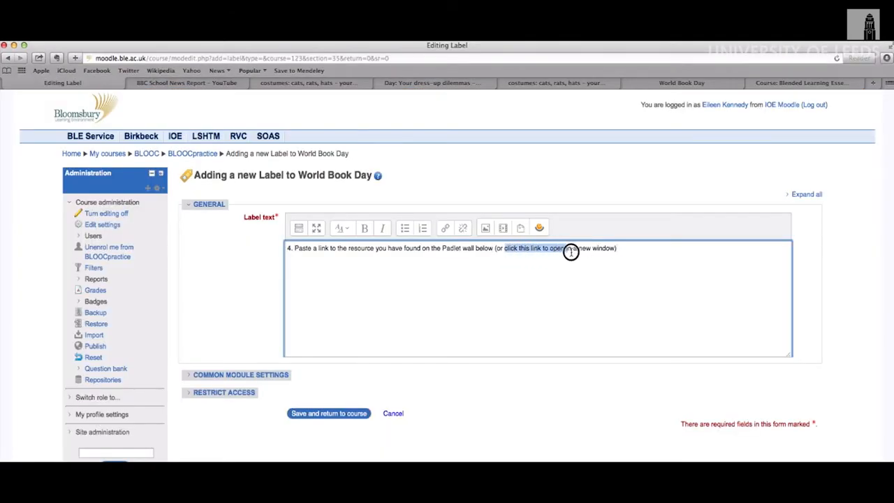
pyautogui.click(298, 228)
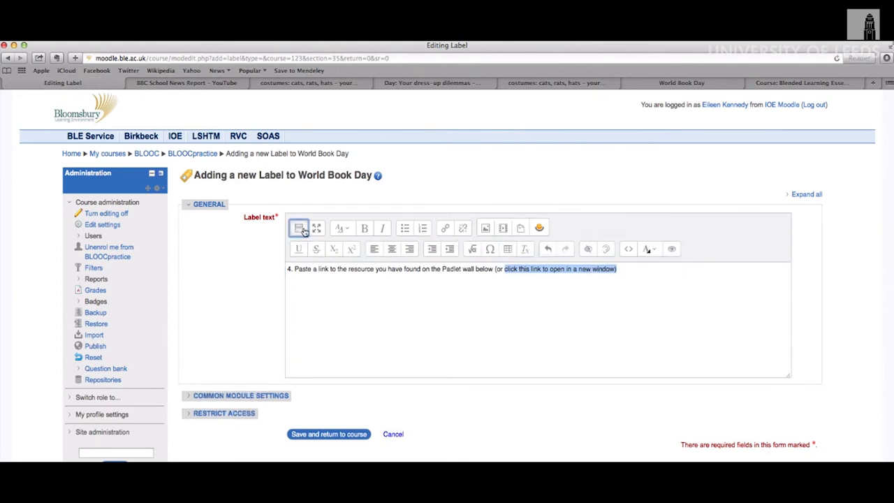
pyautogui.click(445, 228)
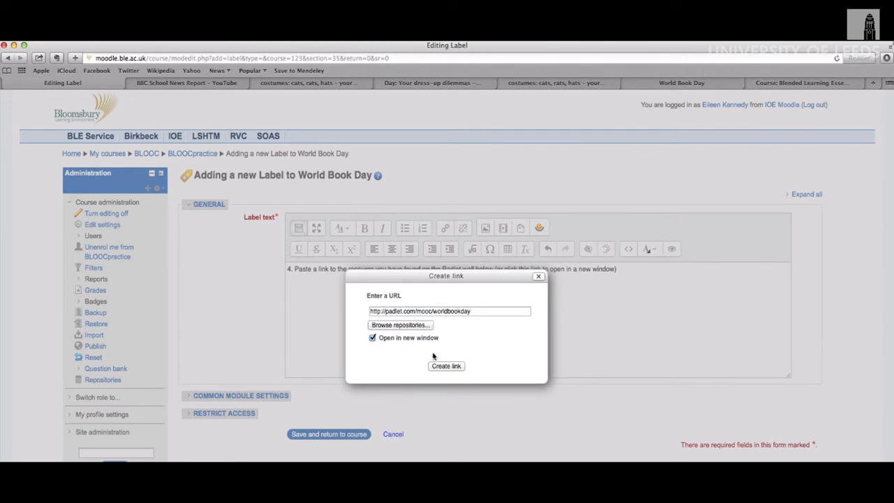
pyautogui.click(446, 366)
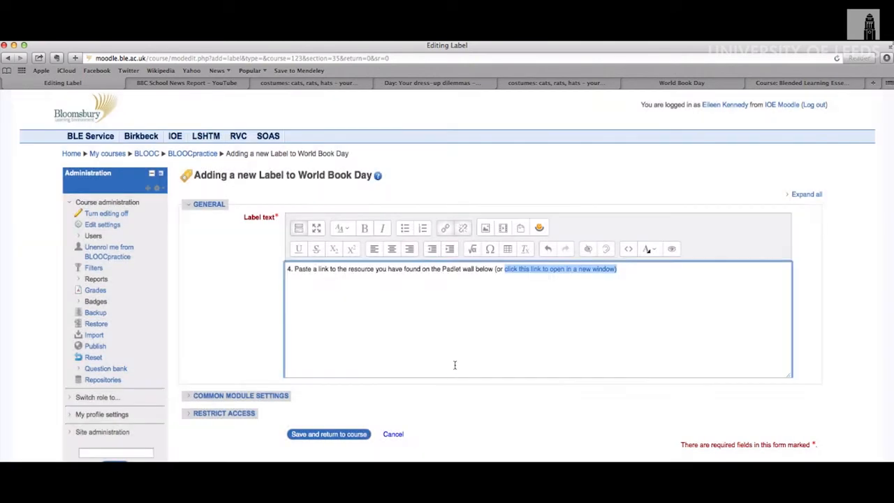
pyautogui.click(559, 269)
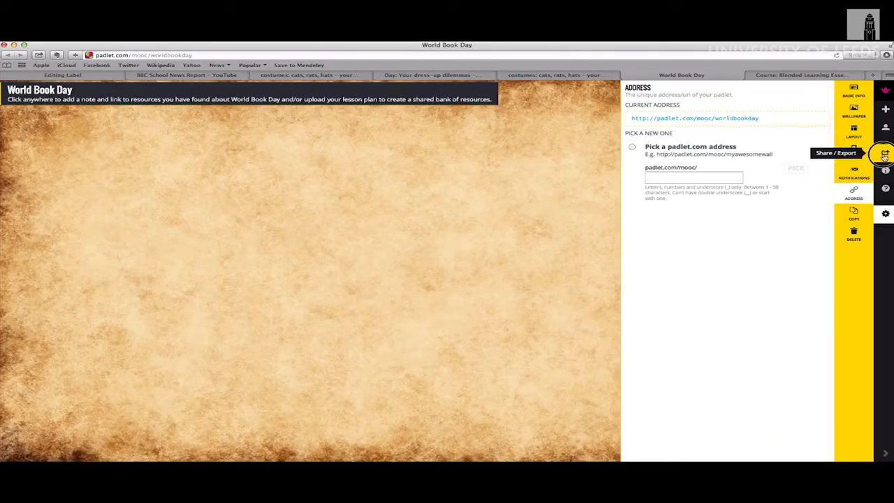
# - Bring up the World Book Day Padlet wall's embed code and return to the Moodle label
pyautogui.click(885, 153)
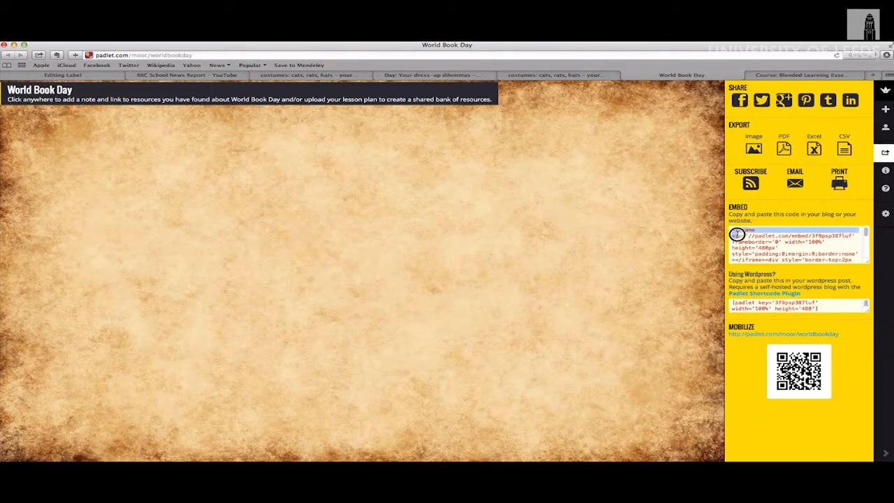
pyautogui.click(62, 75)
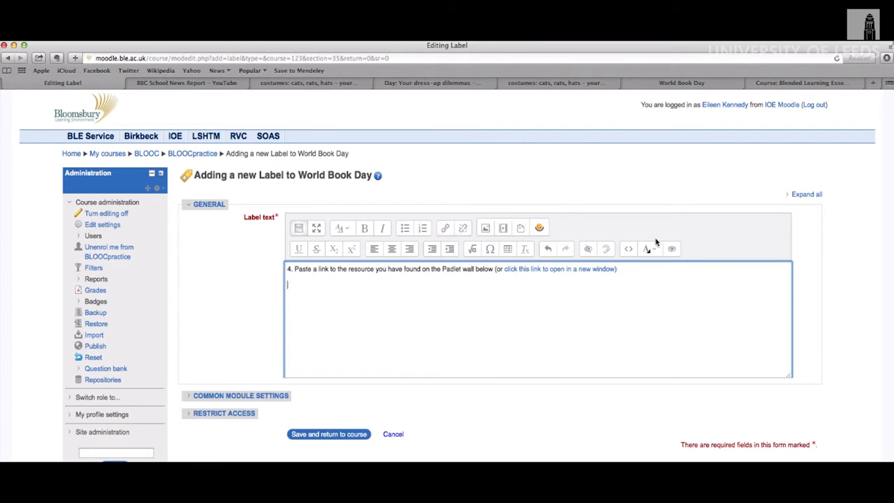
# - View the Padlet label's HTML source, then save the label and return to the course
pyautogui.click(627, 248)
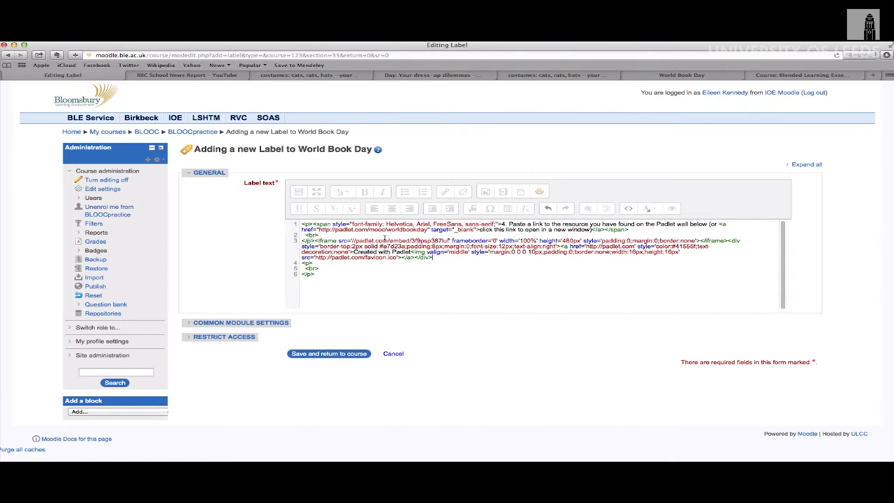
pyautogui.click(328, 353)
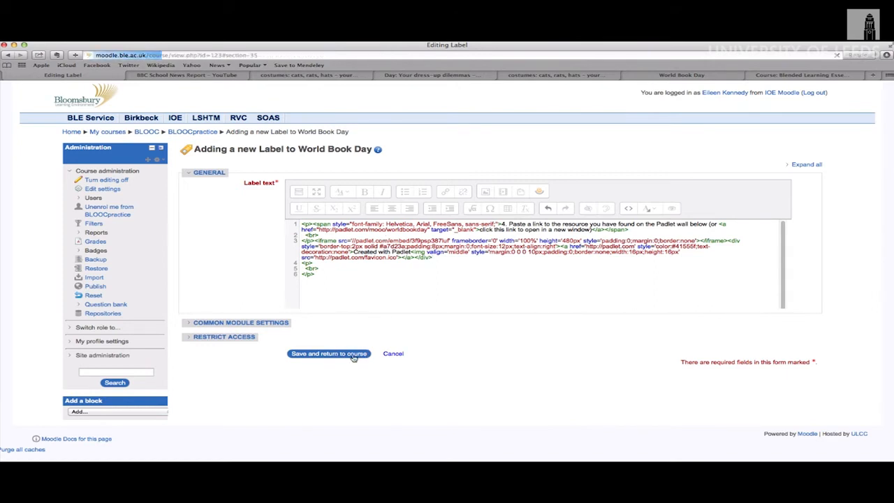
pyautogui.click(328, 353)
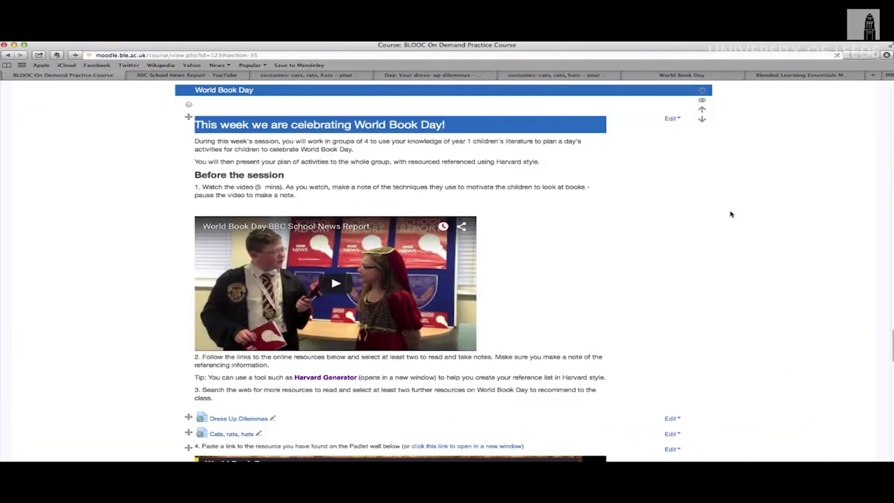
pyautogui.scroll(-3)
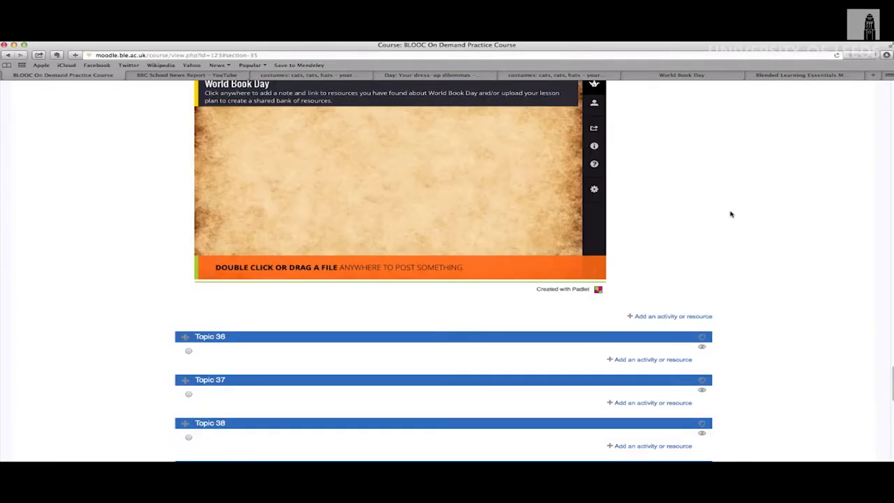
pyautogui.scroll(3)
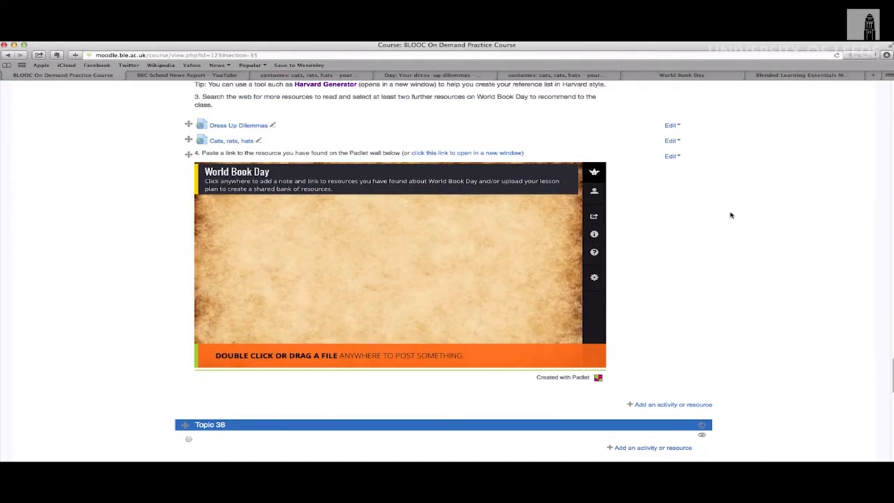
pyautogui.moveTo(662, 413)
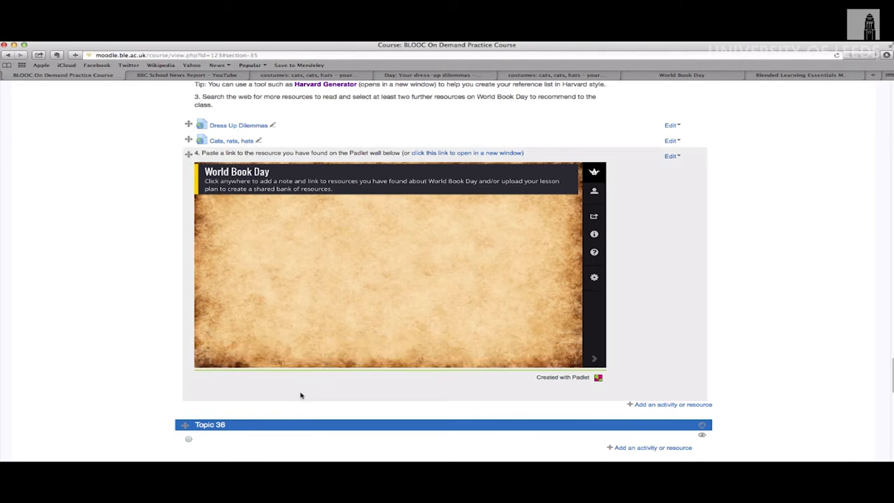
# - Add a new label with the 'During the session' text to World Book Day and save it
pyautogui.click(673, 404)
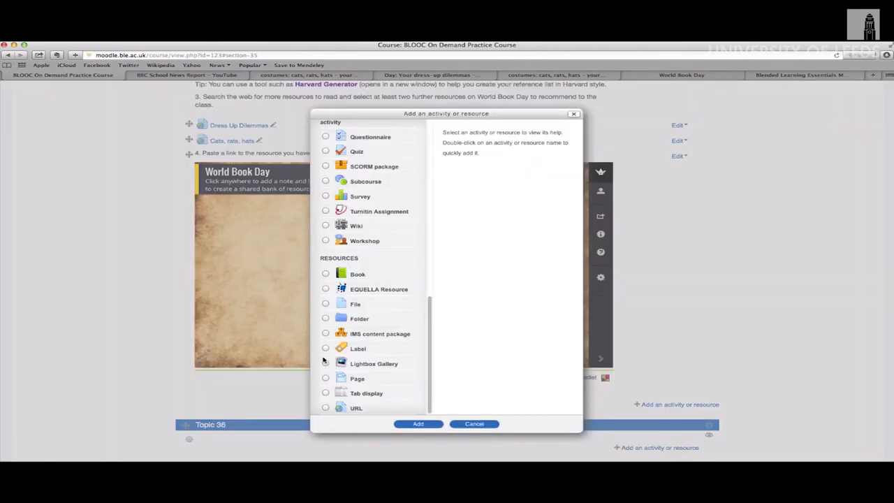
pyautogui.click(325, 348)
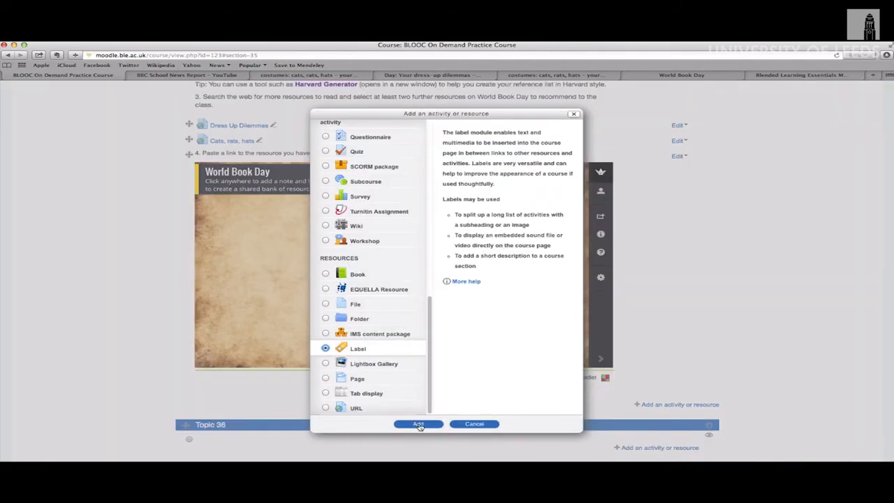
pyautogui.click(418, 424)
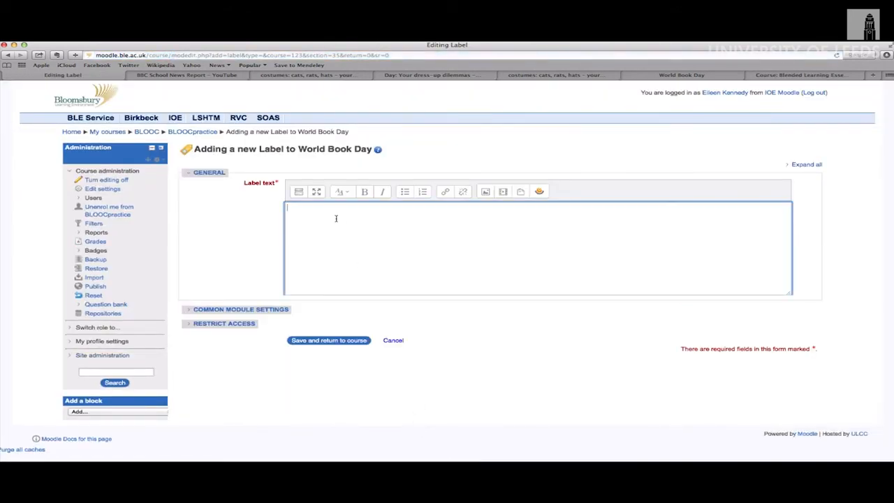
pyautogui.write('During the session')
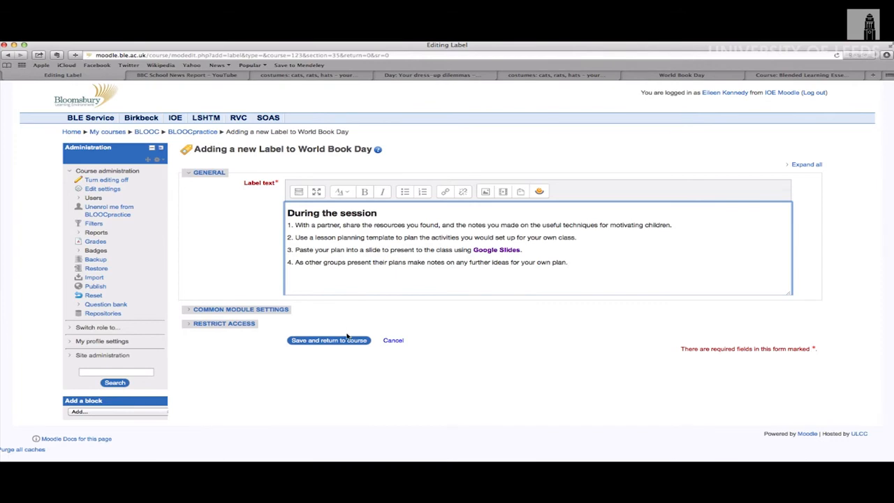
pyautogui.click(328, 340)
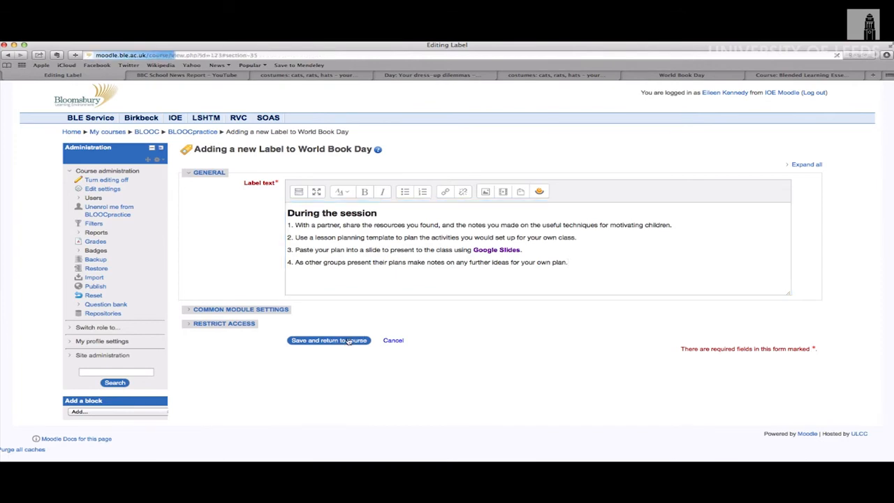
pyautogui.click(328, 341)
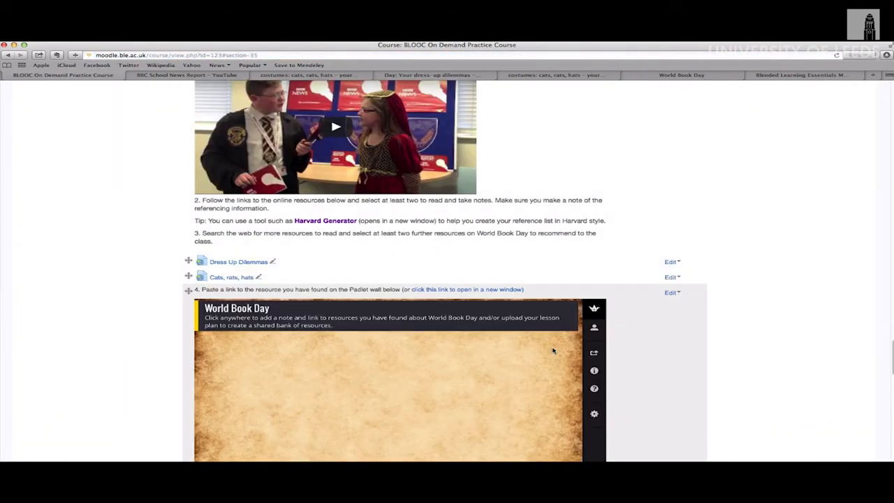
pyautogui.scroll(-3)
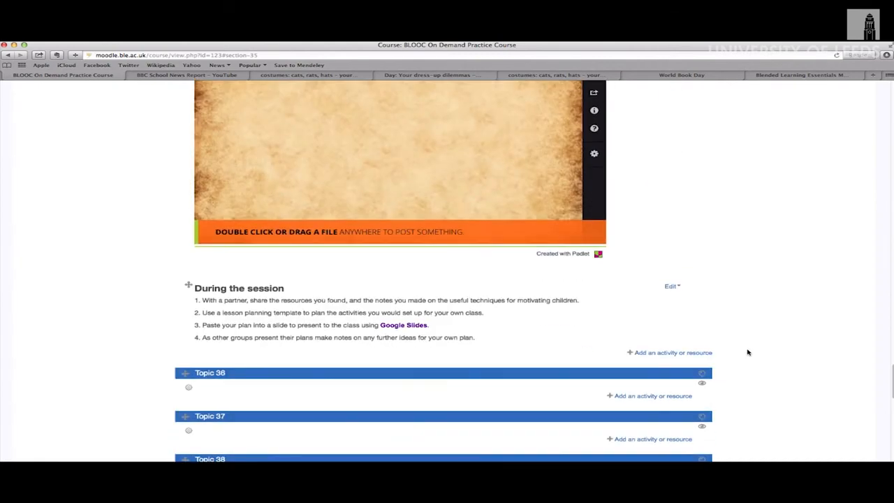
pyautogui.scroll(3)
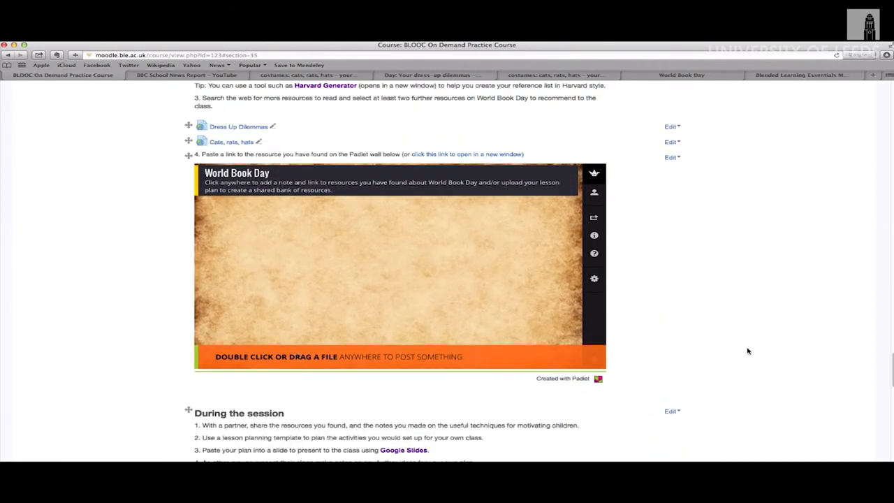
pyautogui.scroll(3)
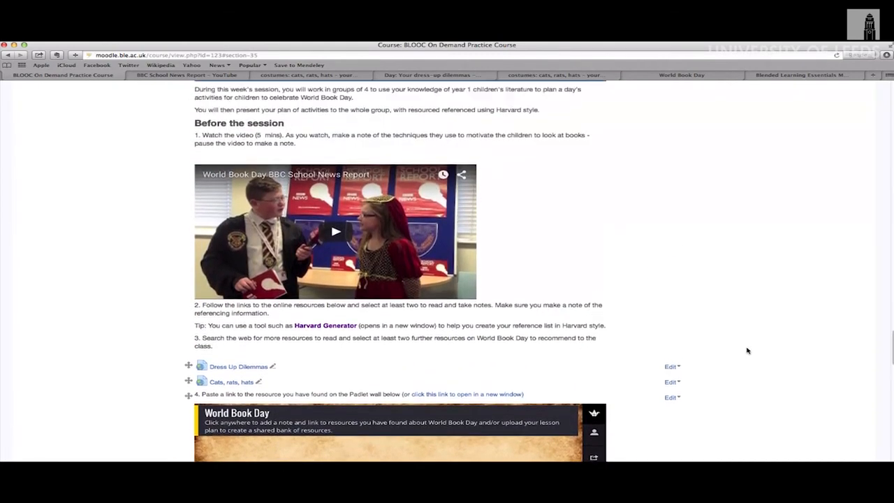
pyautogui.scroll(3)
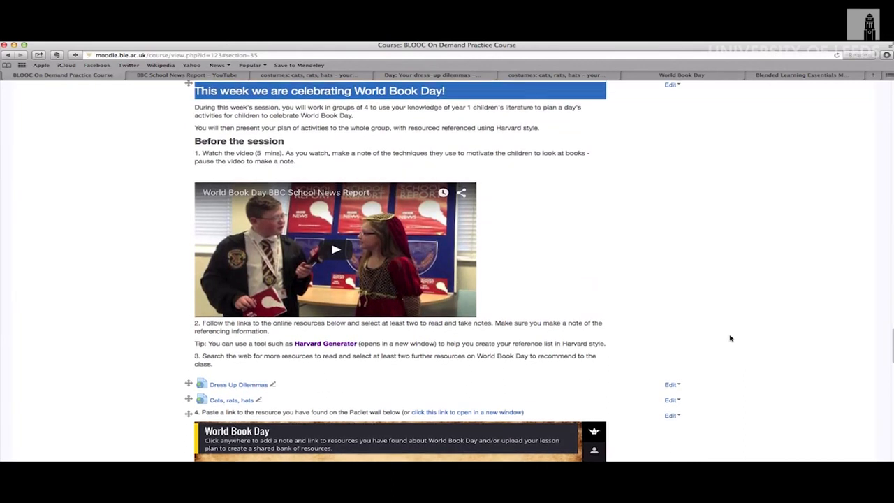
pyautogui.moveTo(296, 374)
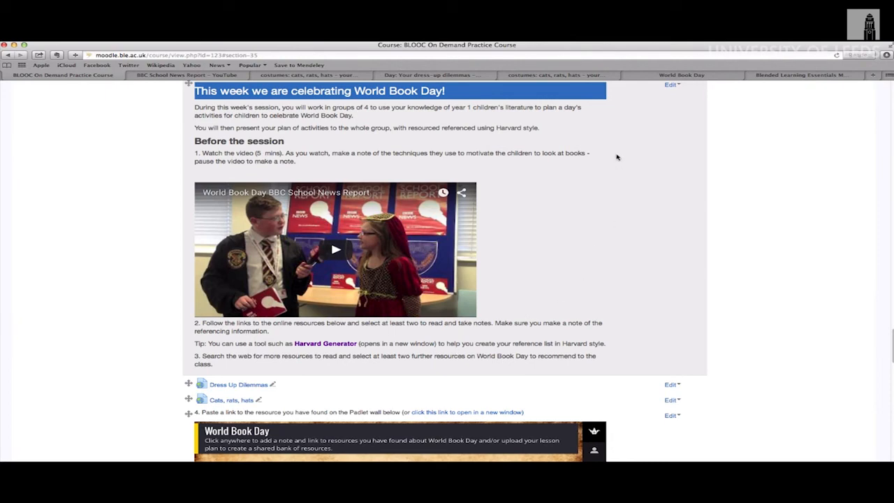
# - Edit the task labels to append time estimates of 30, 20 and 10 mins
pyautogui.click(671, 85)
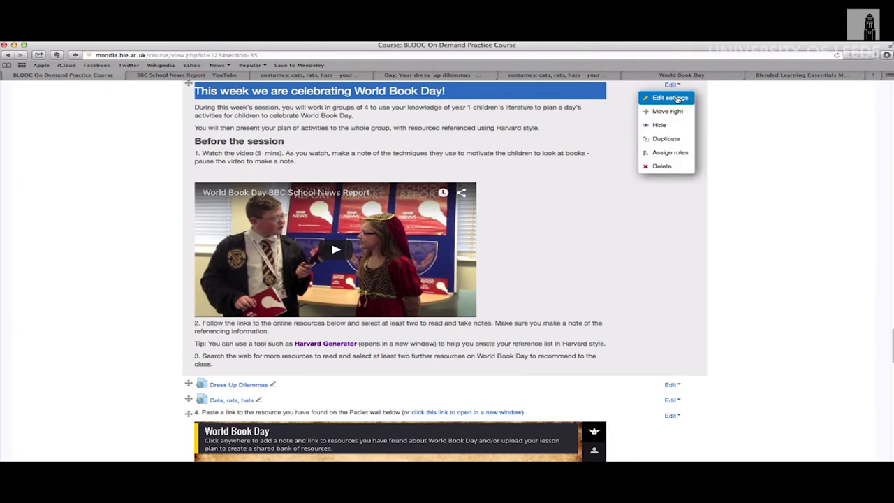
pyautogui.click(669, 97)
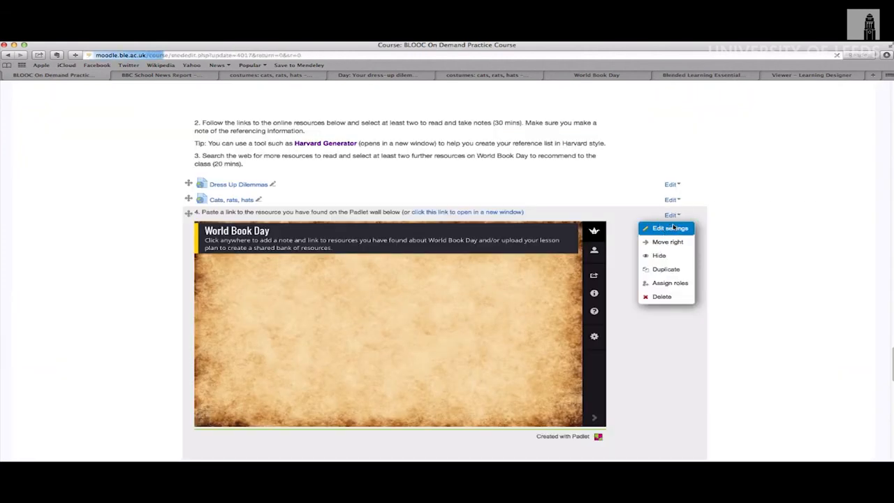
pyautogui.click(669, 229)
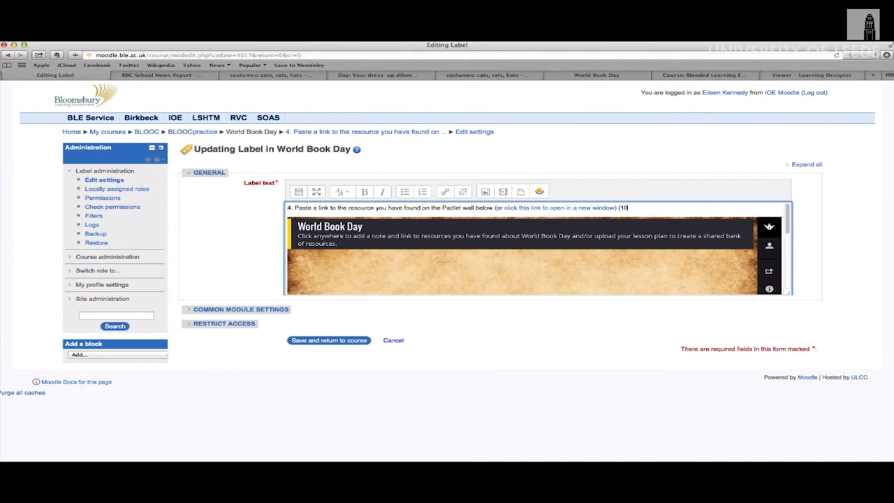
pyautogui.write('mins)')
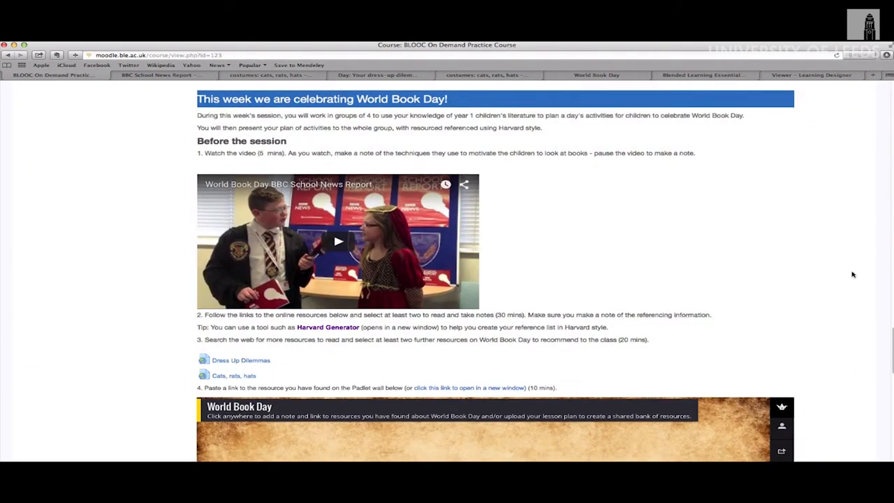
pyautogui.scroll(-3)
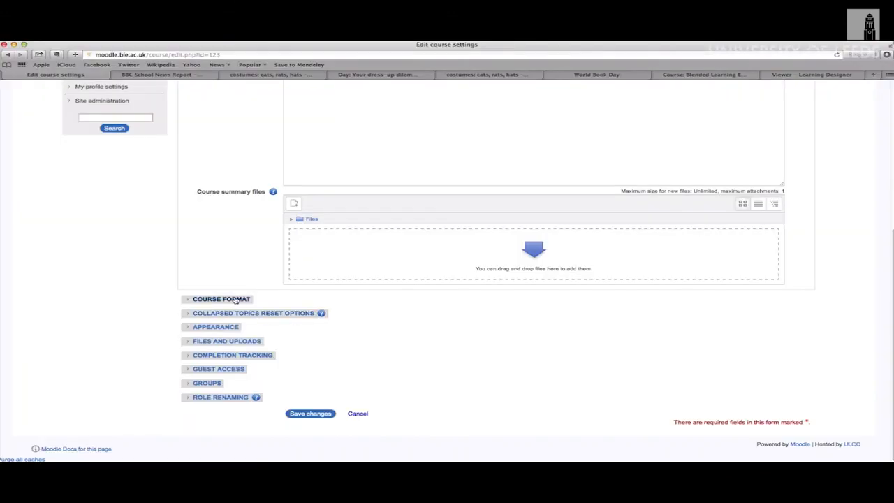
# - Set the Course format icon set to Point and save the course settings
pyautogui.click(221, 299)
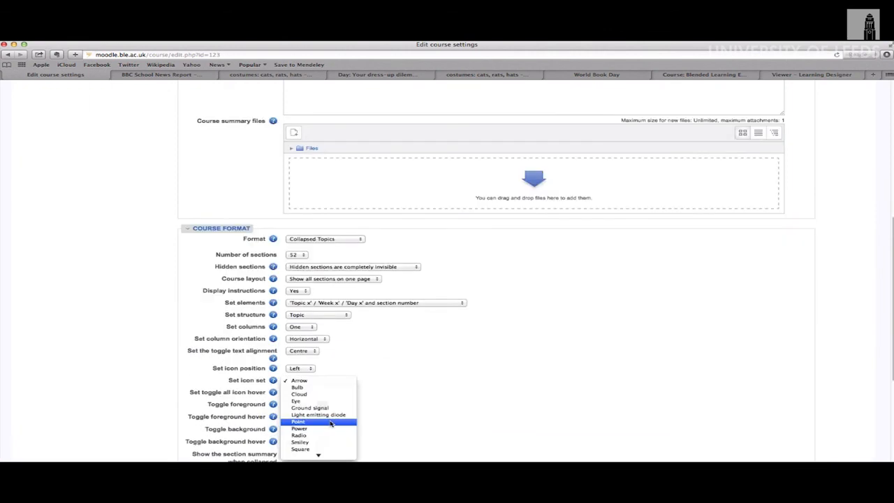
pyautogui.click(298, 421)
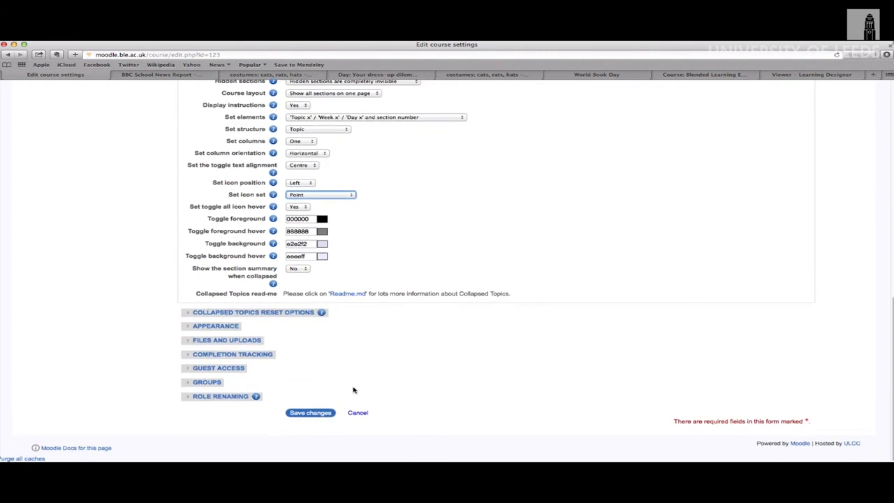
pyautogui.click(310, 412)
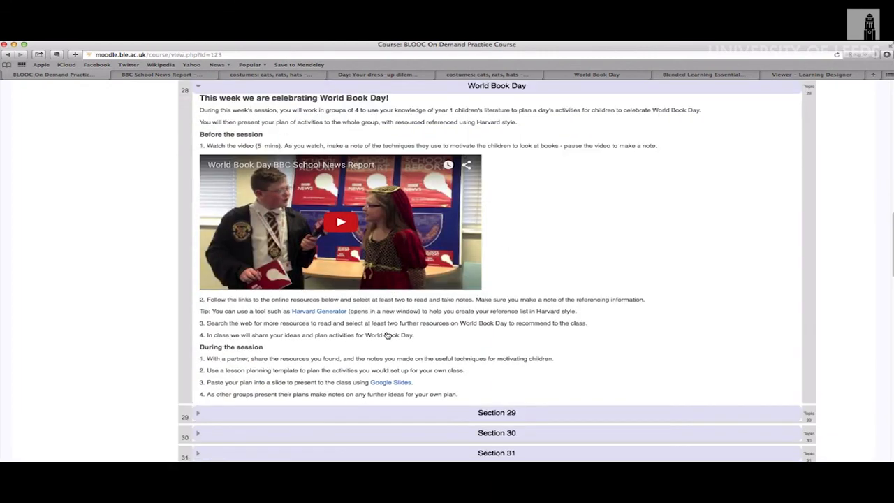